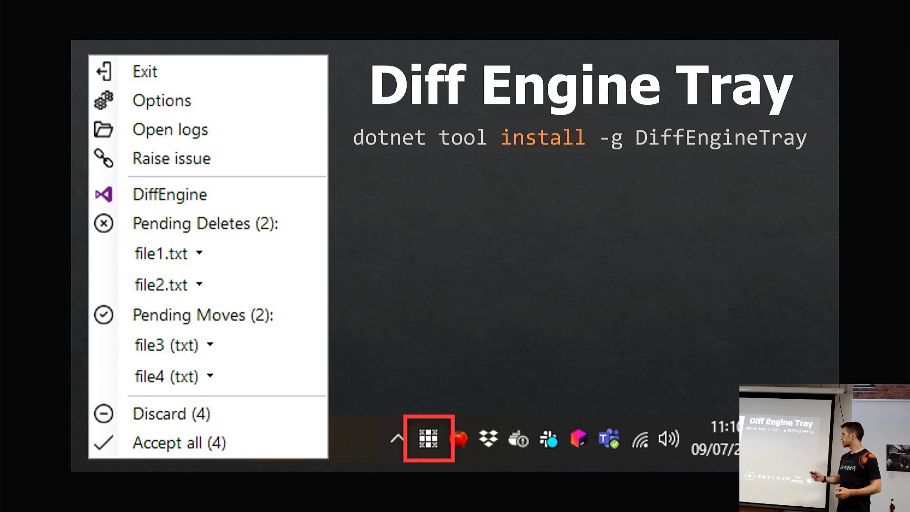
{"action": "key", "text": "Right"}
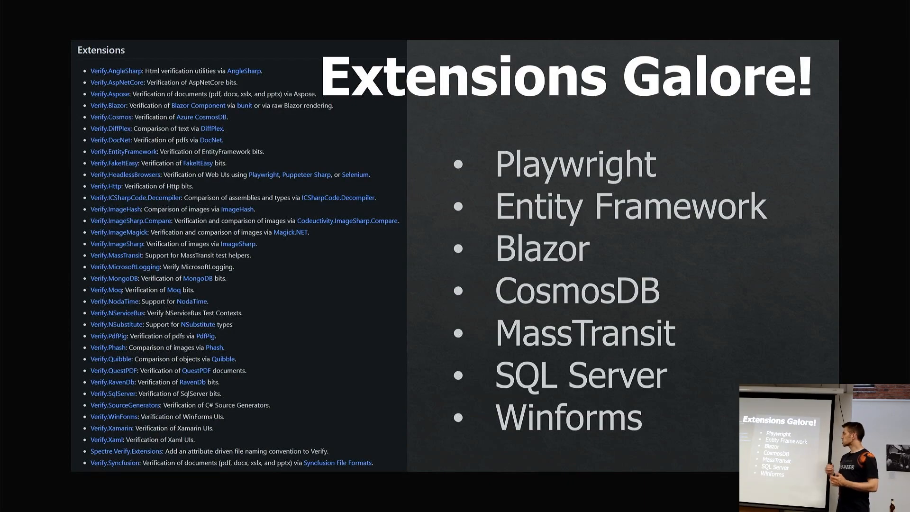